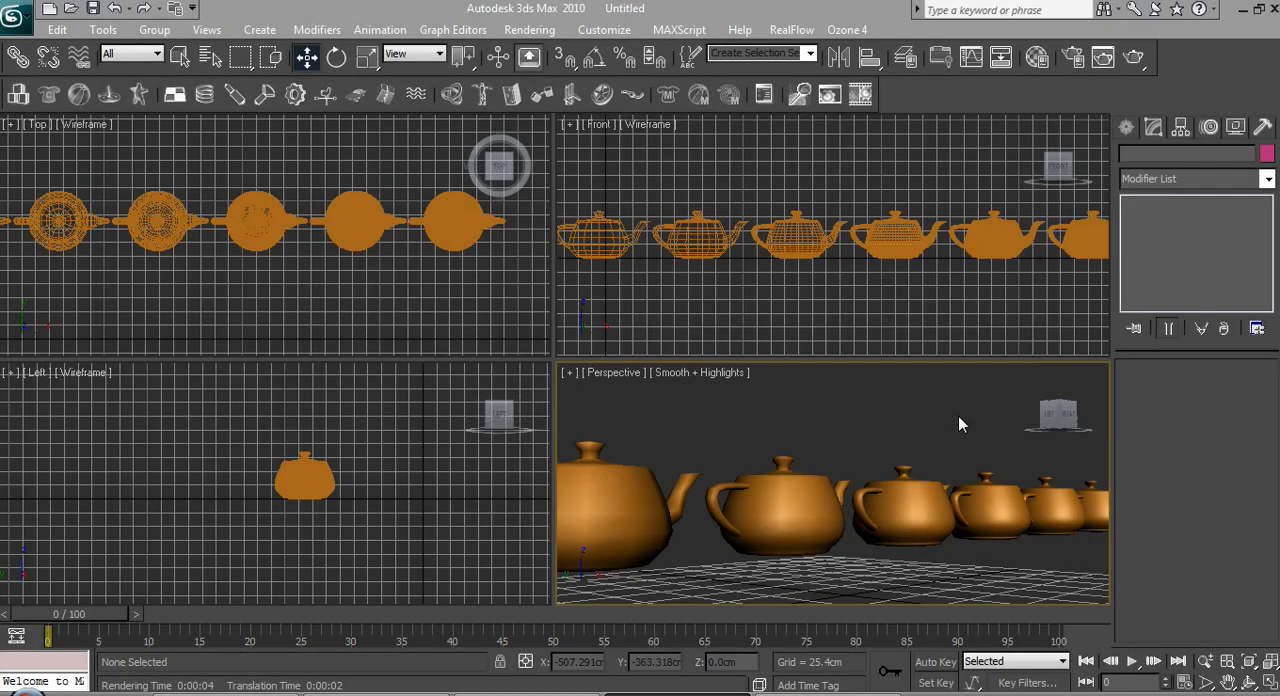
mouse_move(658, 478)
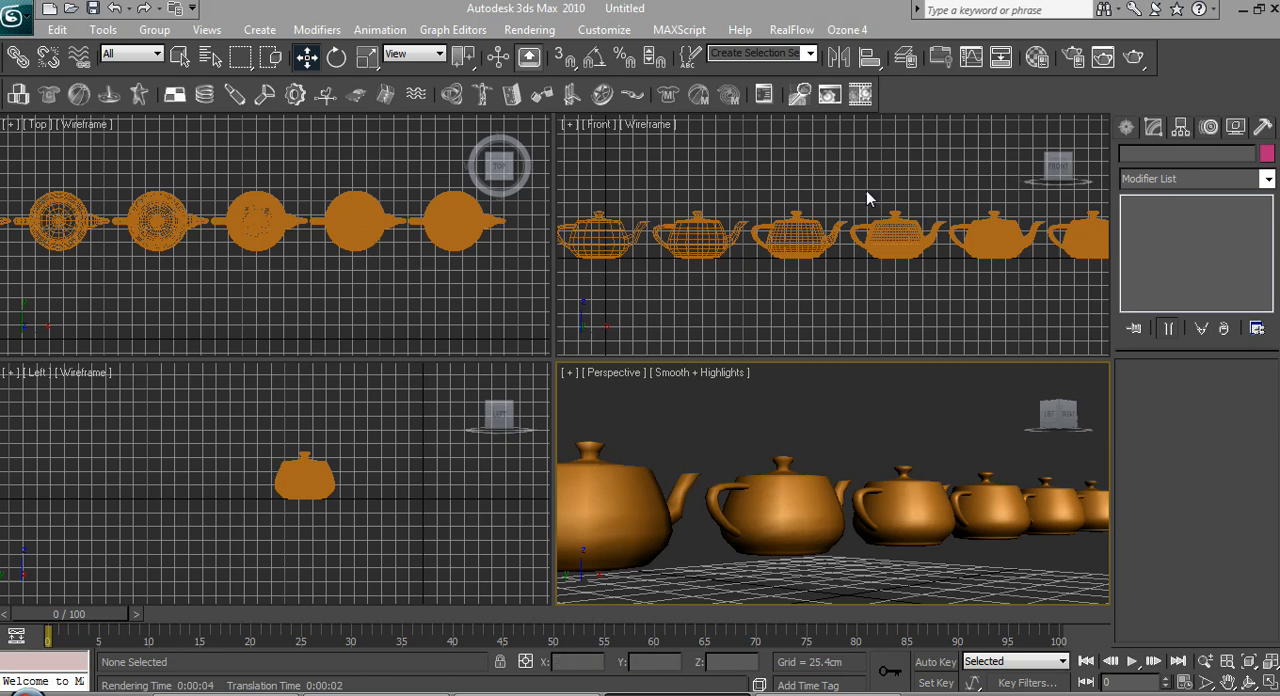
mouse_move(868, 458)
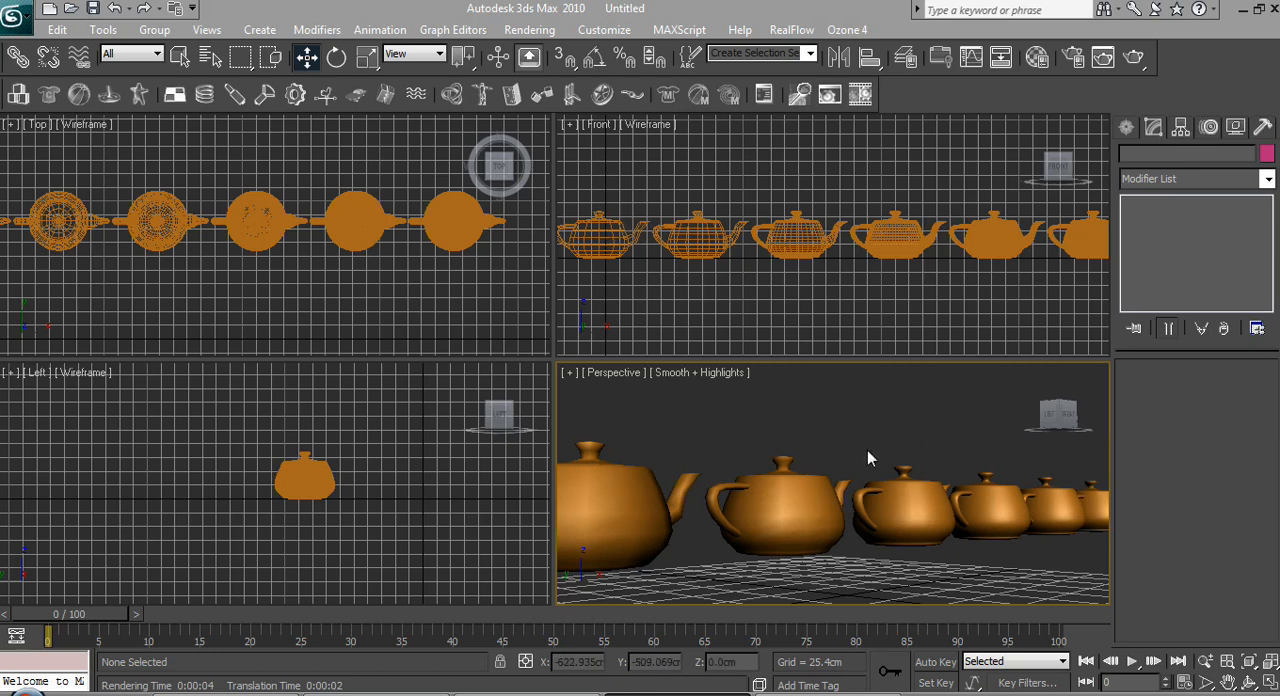
Test-render the teapots, then select the leftmost one and bring up the Material Editor.
left_click(1104, 56)
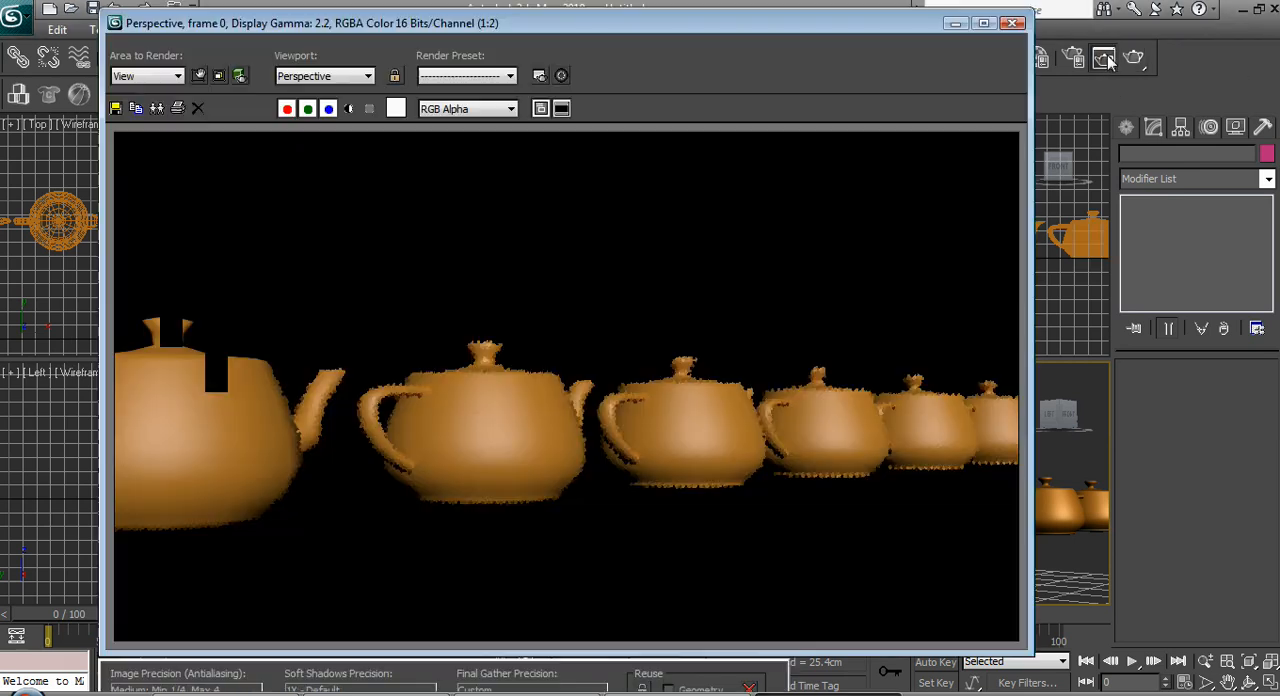
left_click(1022, 24)
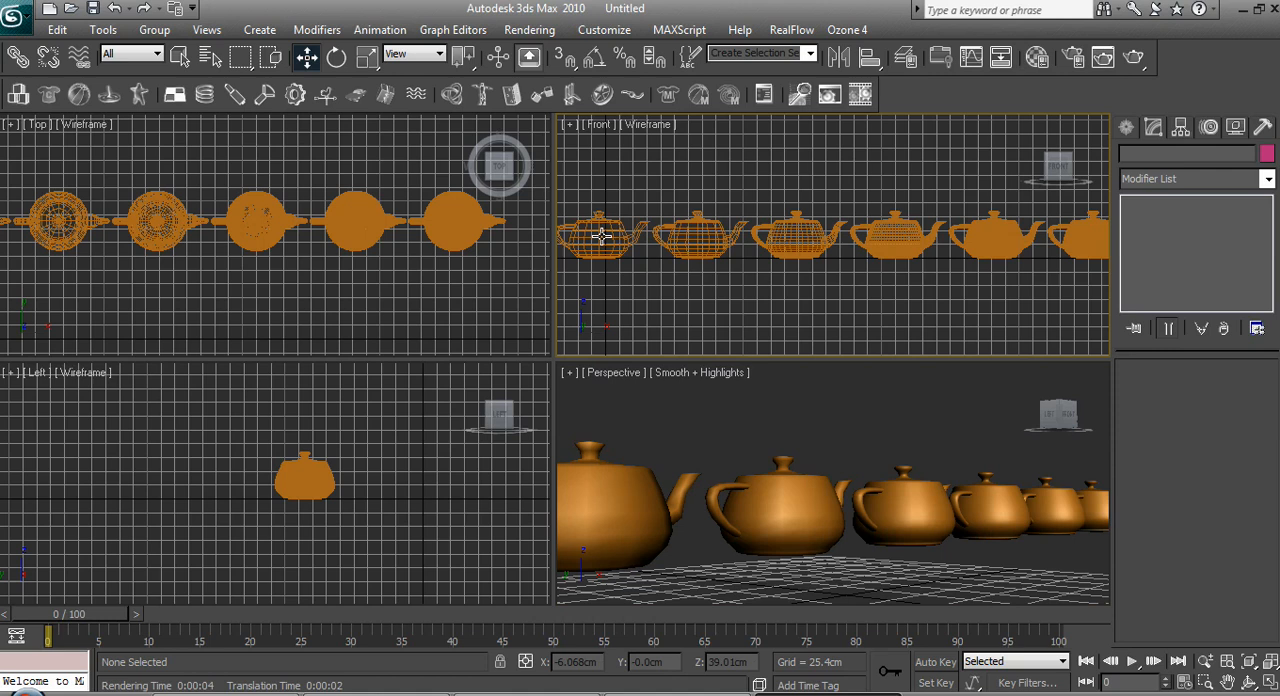
left_click(600, 236)
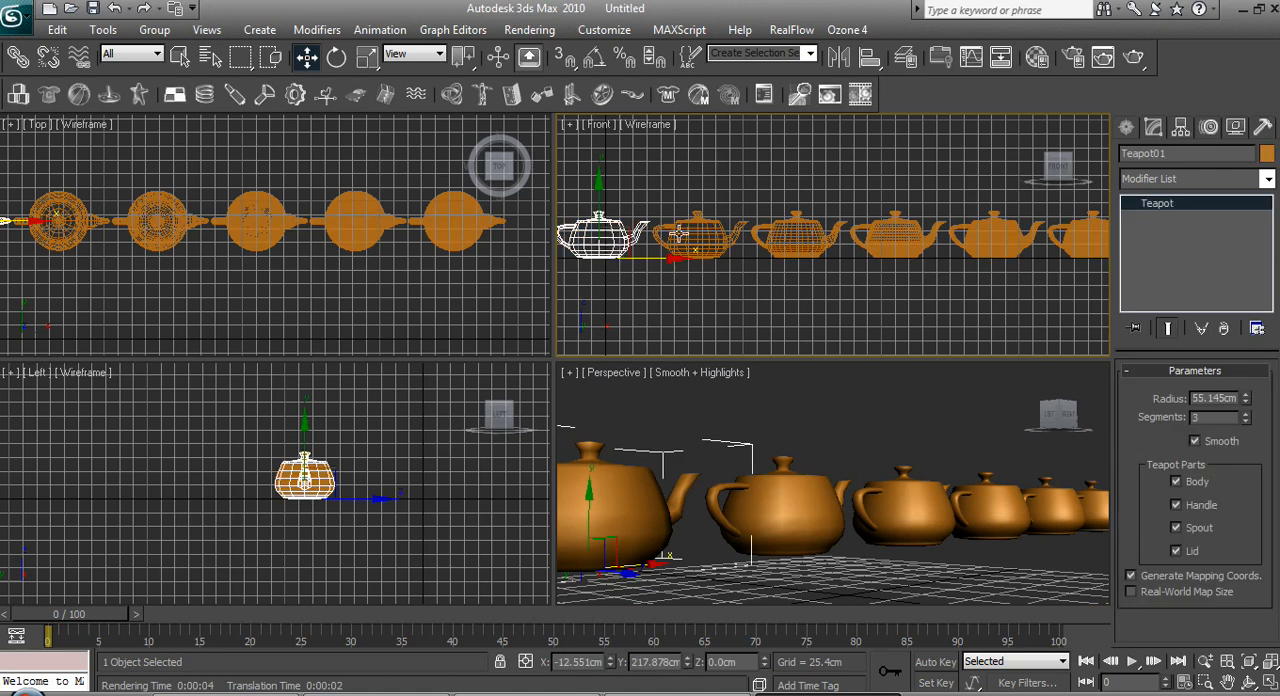
left_click(796, 236)
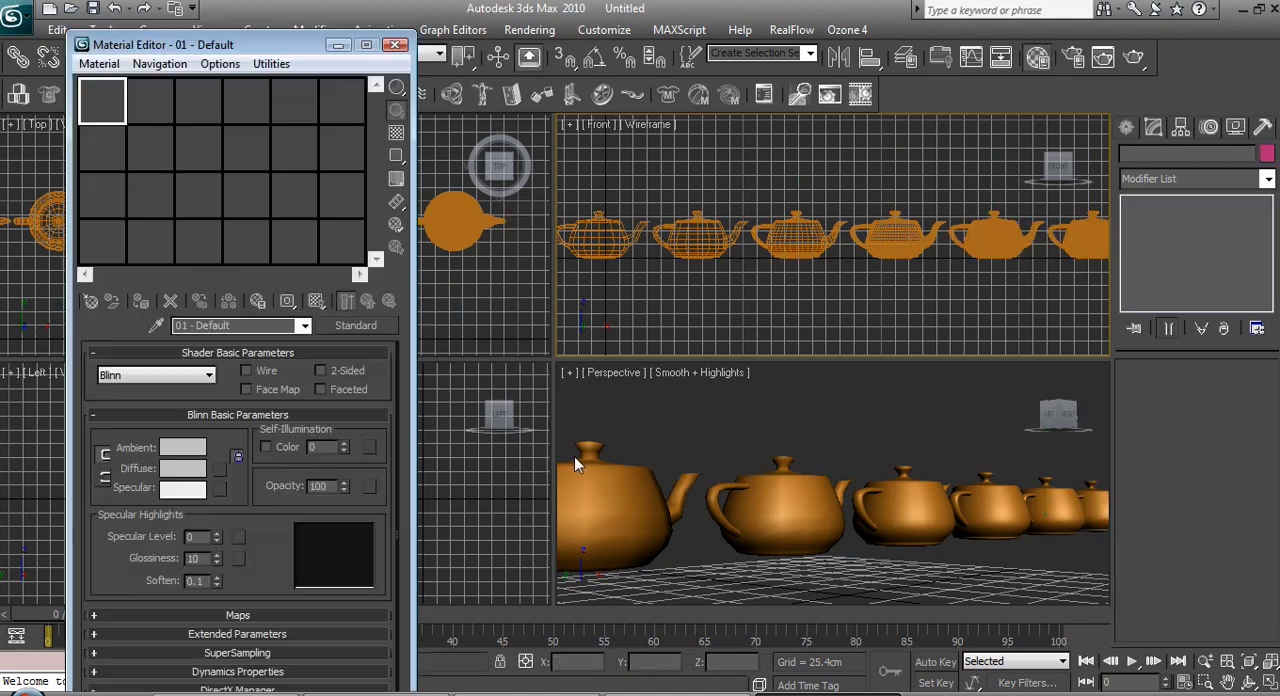
Make the material Composite, keeping the old material and copying it into Mat. 1.
left_click(356, 324)
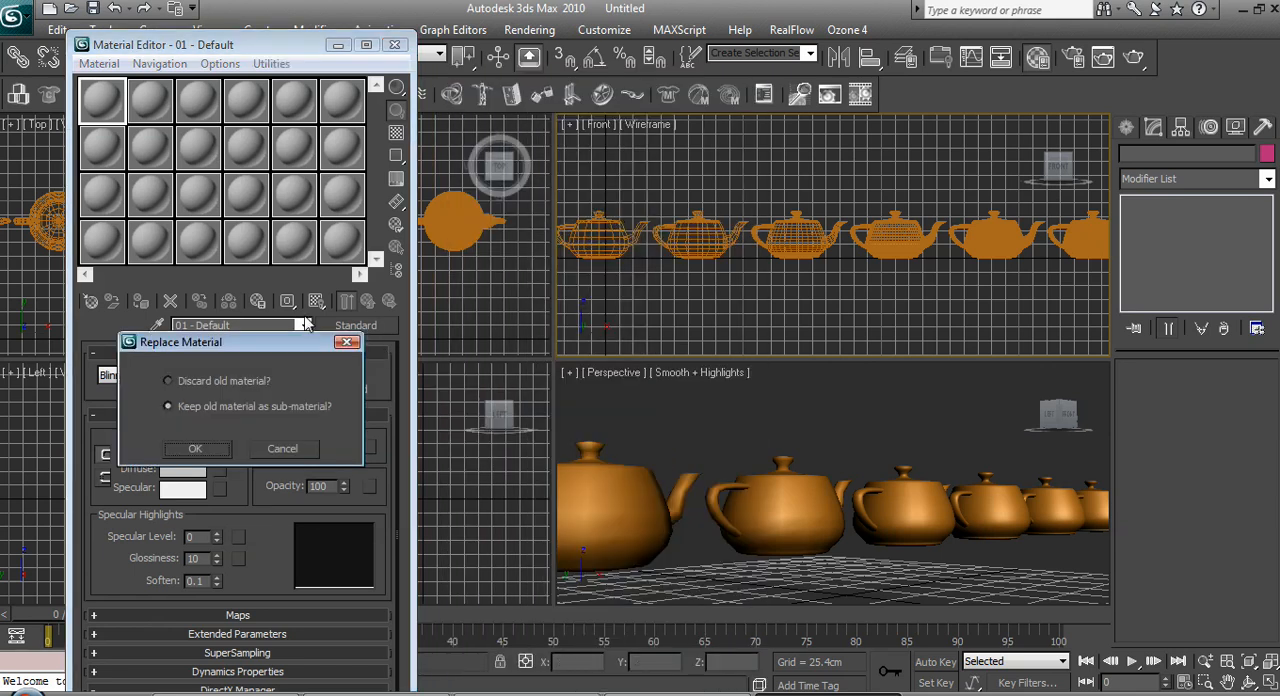
left_click(196, 448)
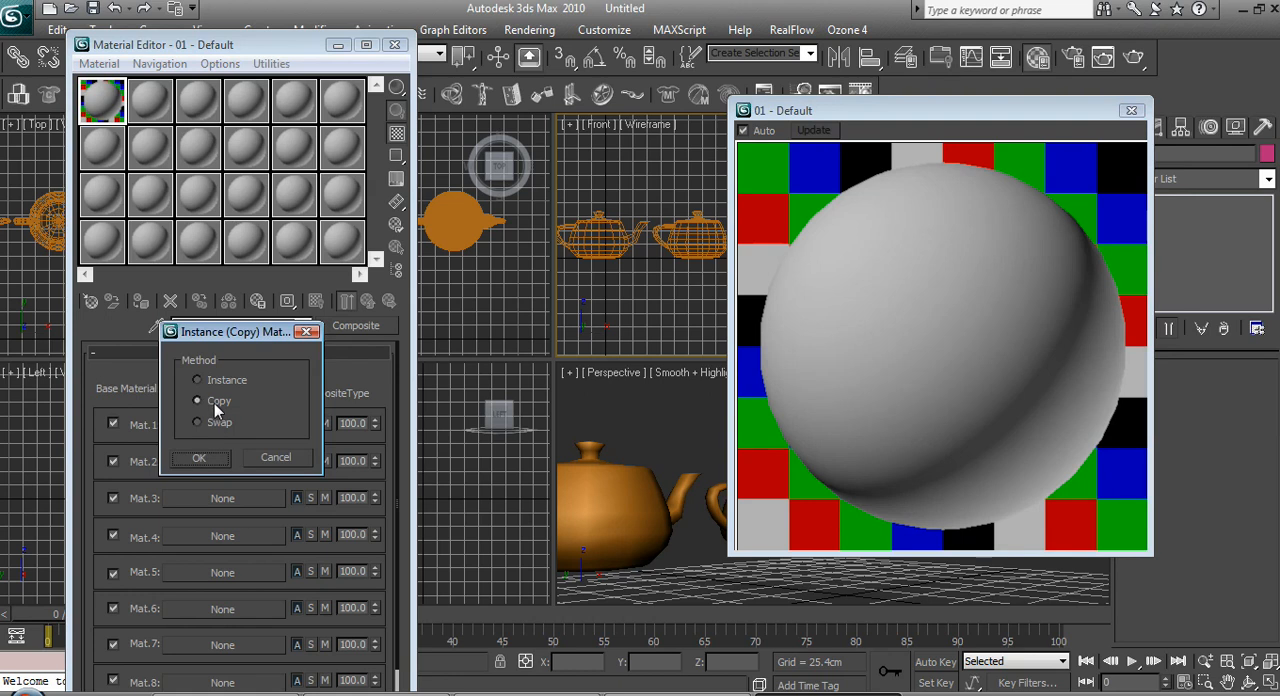
left_click(200, 458)
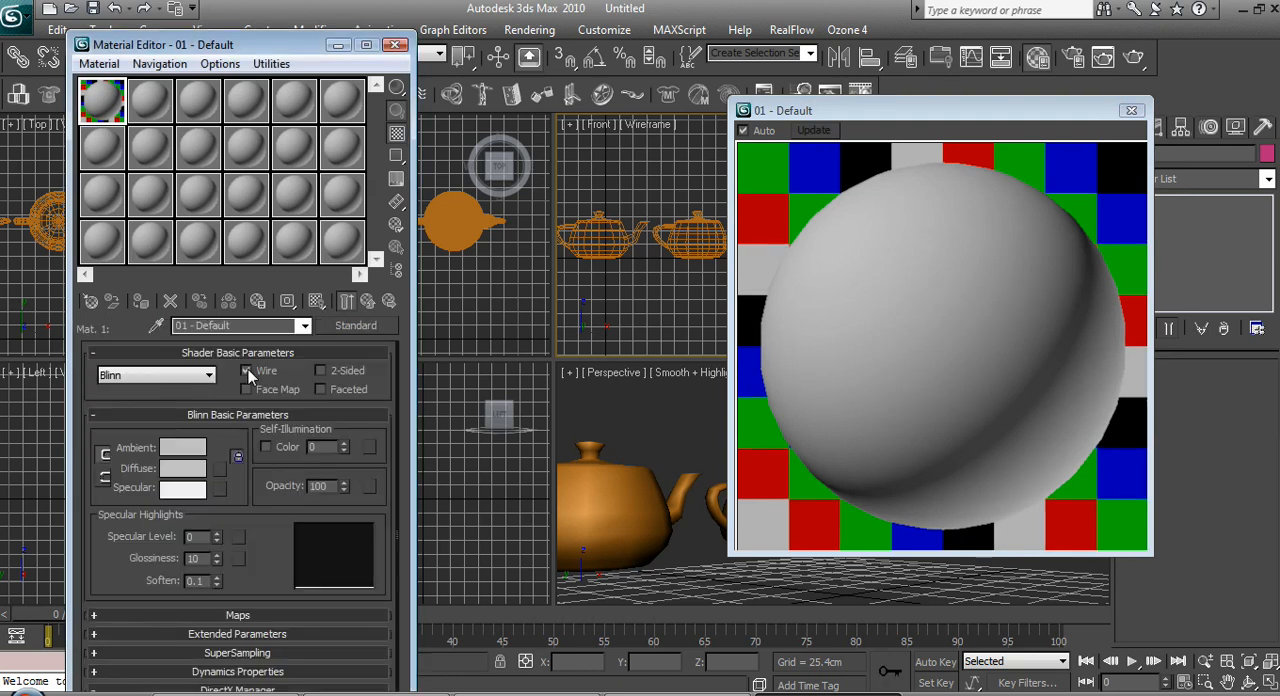
Enable Wire with a black Diffuse on the sub-material and return to the parent composite.
left_click(184, 468)
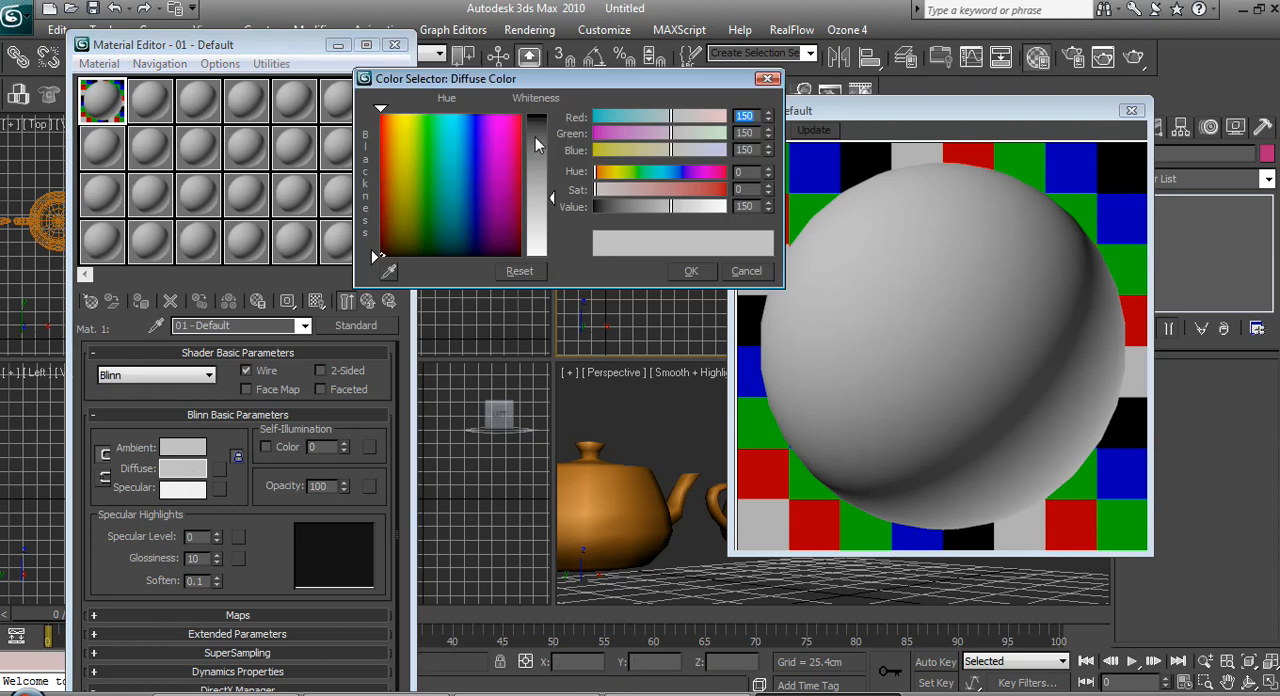
left_click(692, 272)
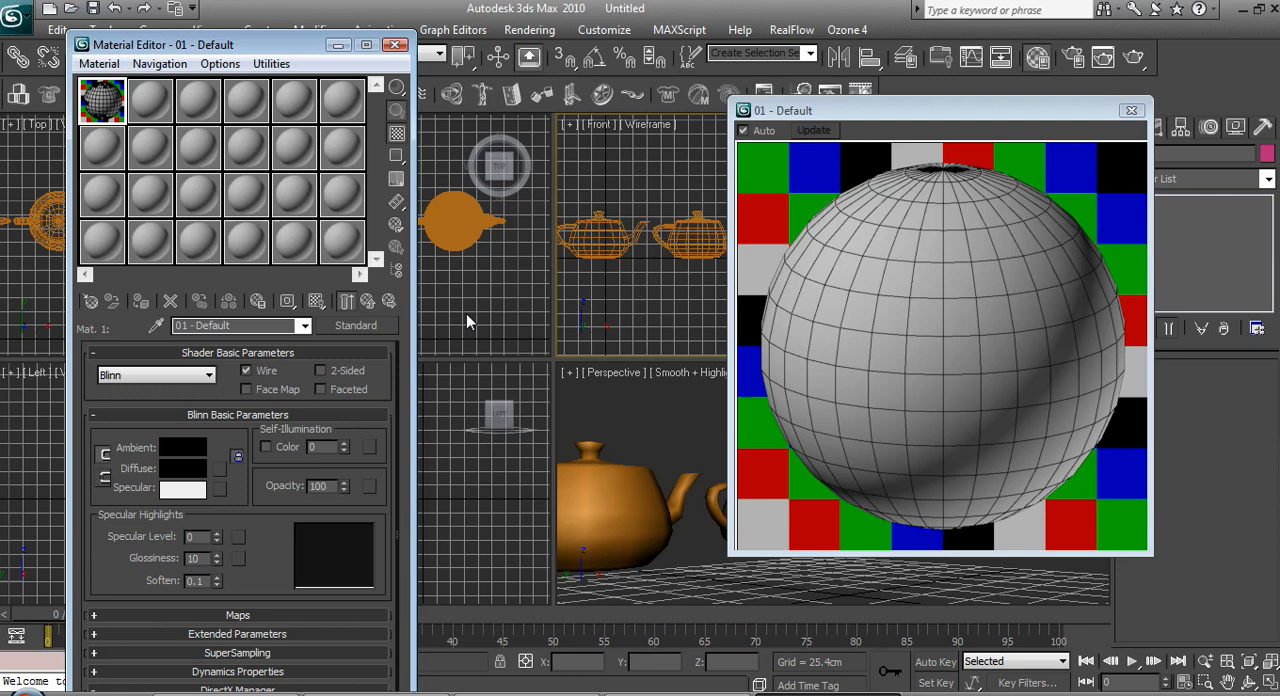
left_click(356, 324)
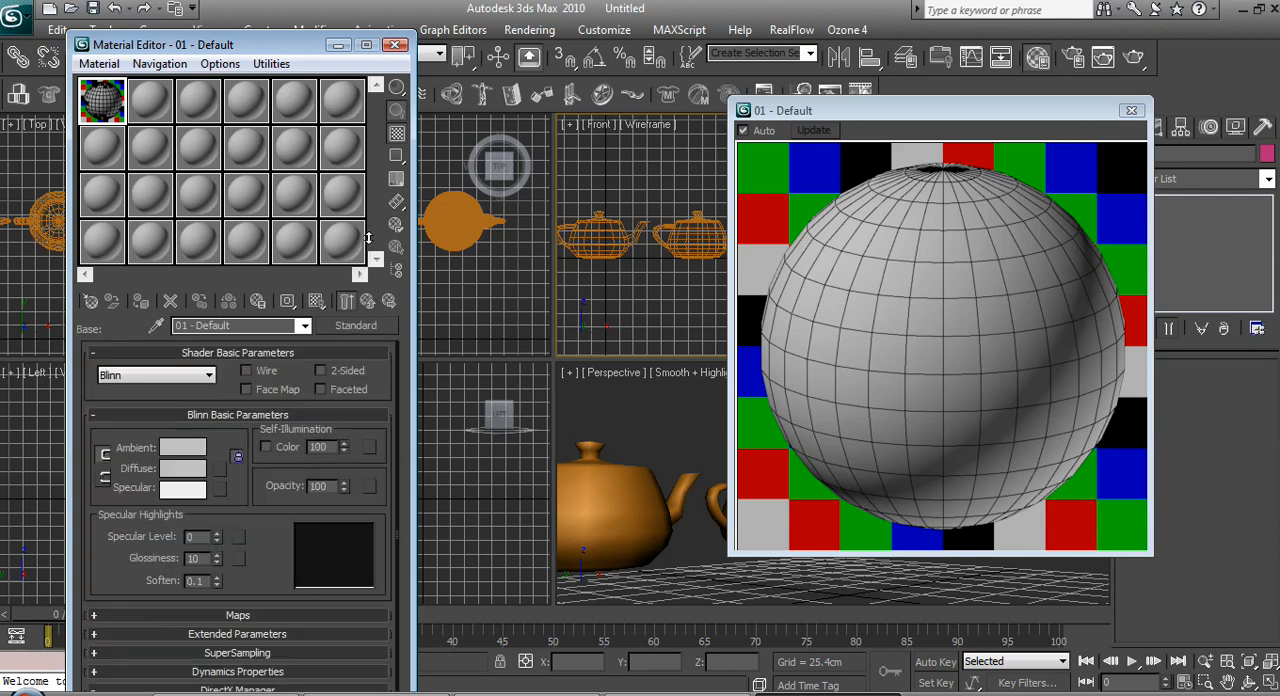
left_click(396, 44)
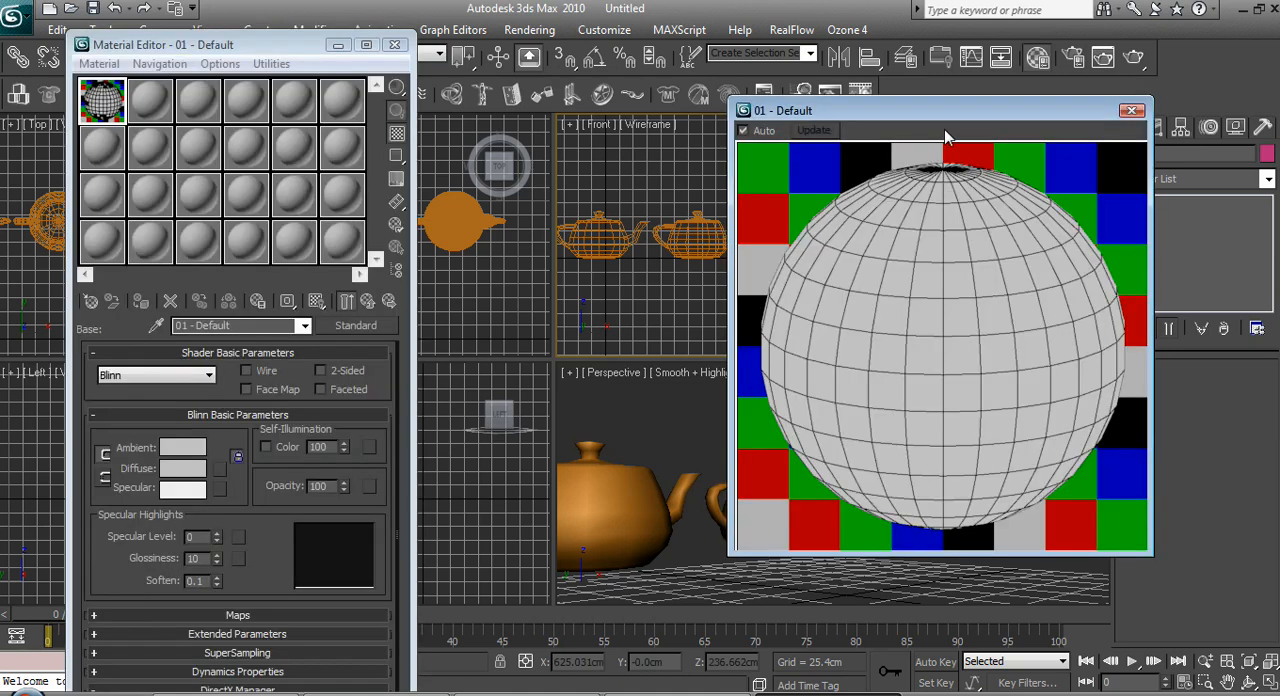
Assign the wireframe composite to the teapots and check it with a production render.
left_click(1132, 112)
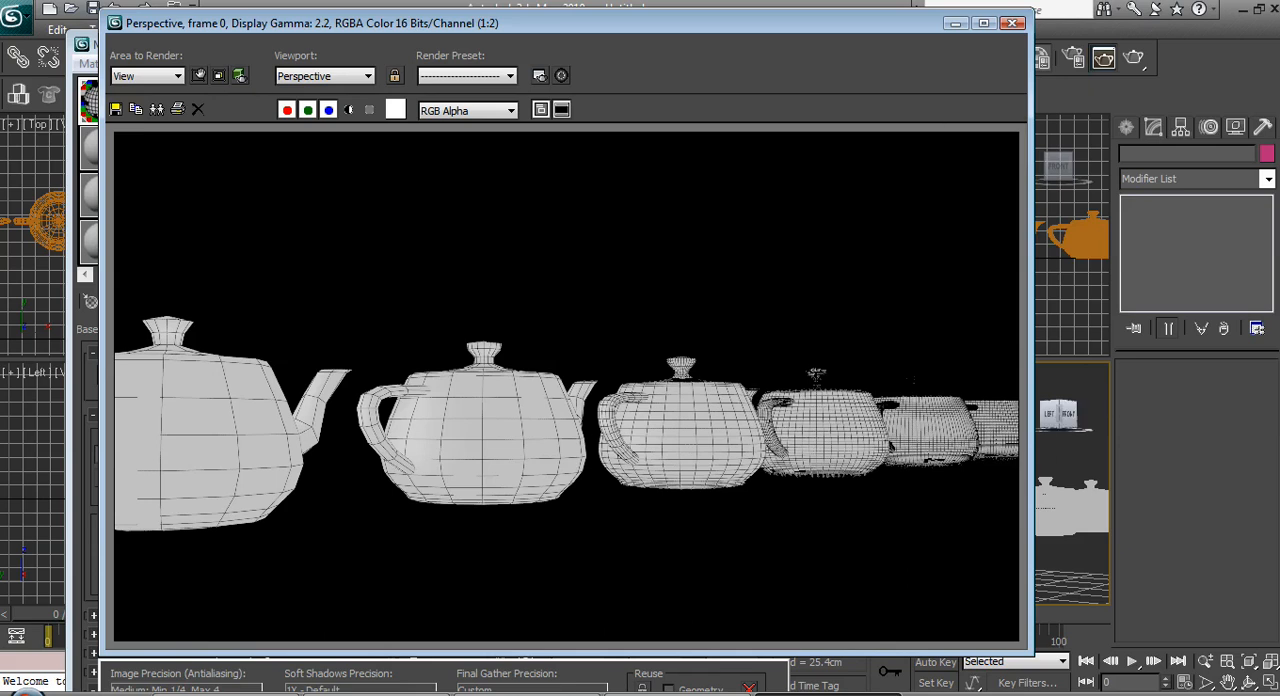
left_click(1012, 22)
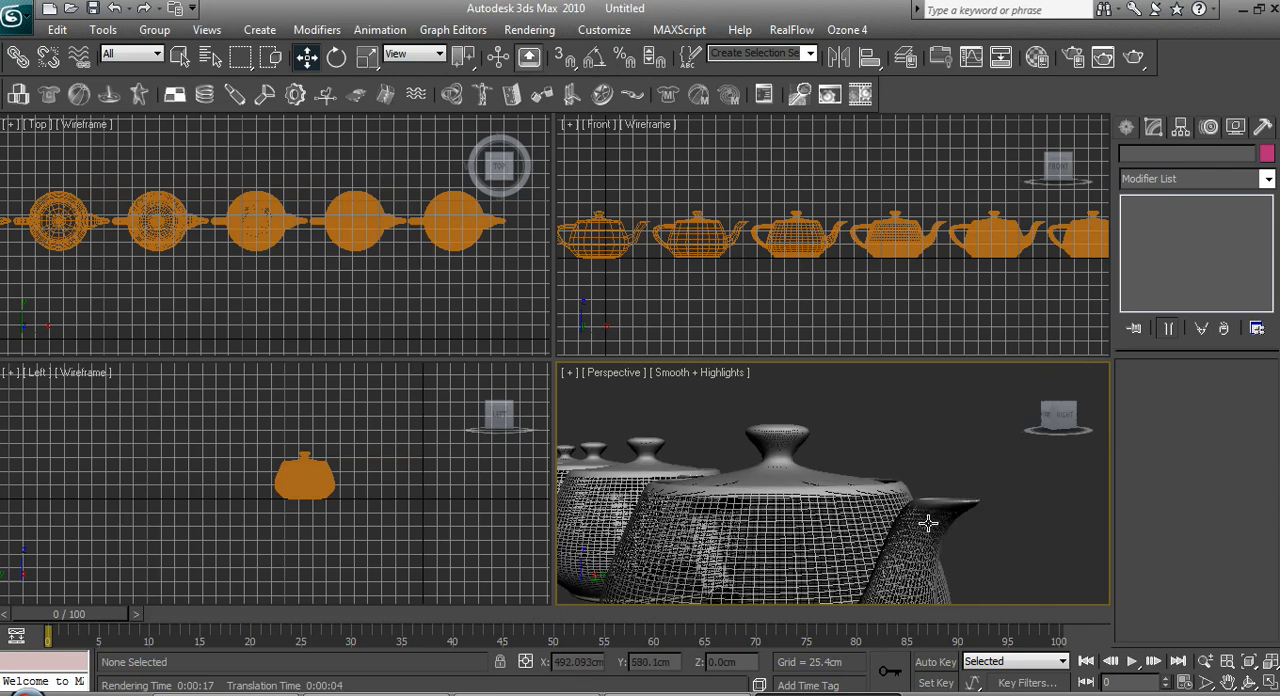
Orbit the perspective view to look diagonally along the teapot row.
left_click_drag(928, 524, 1052, 500)
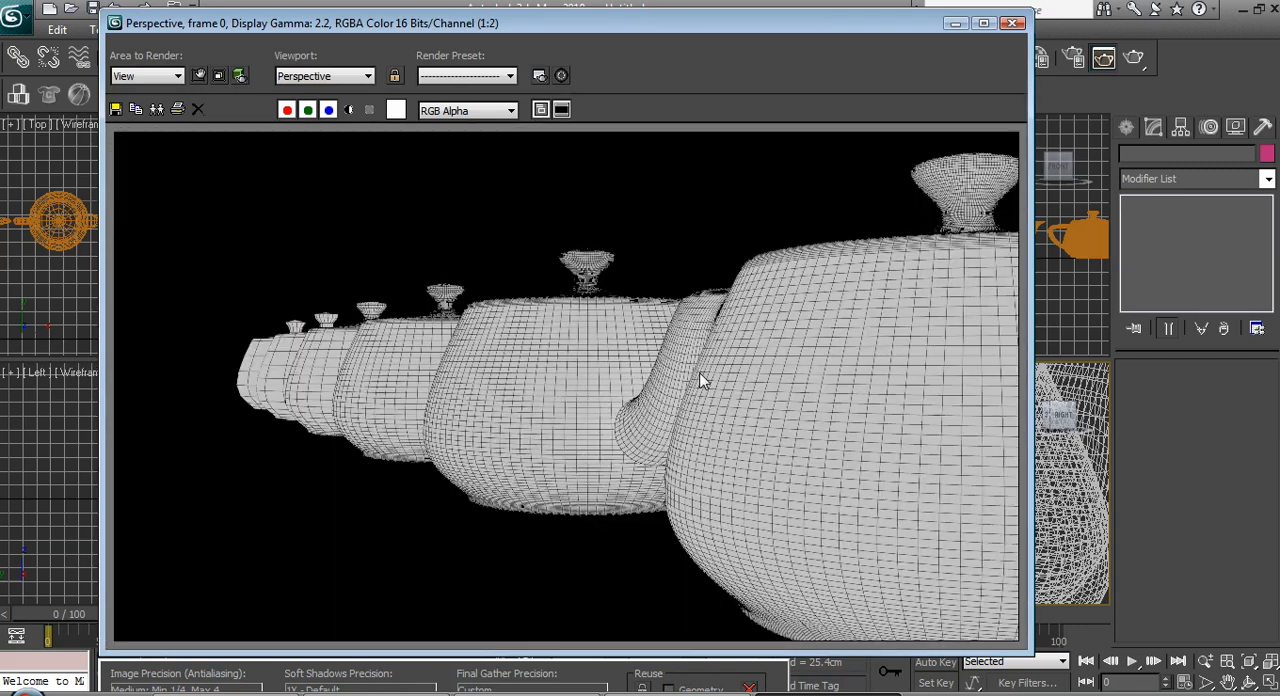
mouse_move(900, 32)
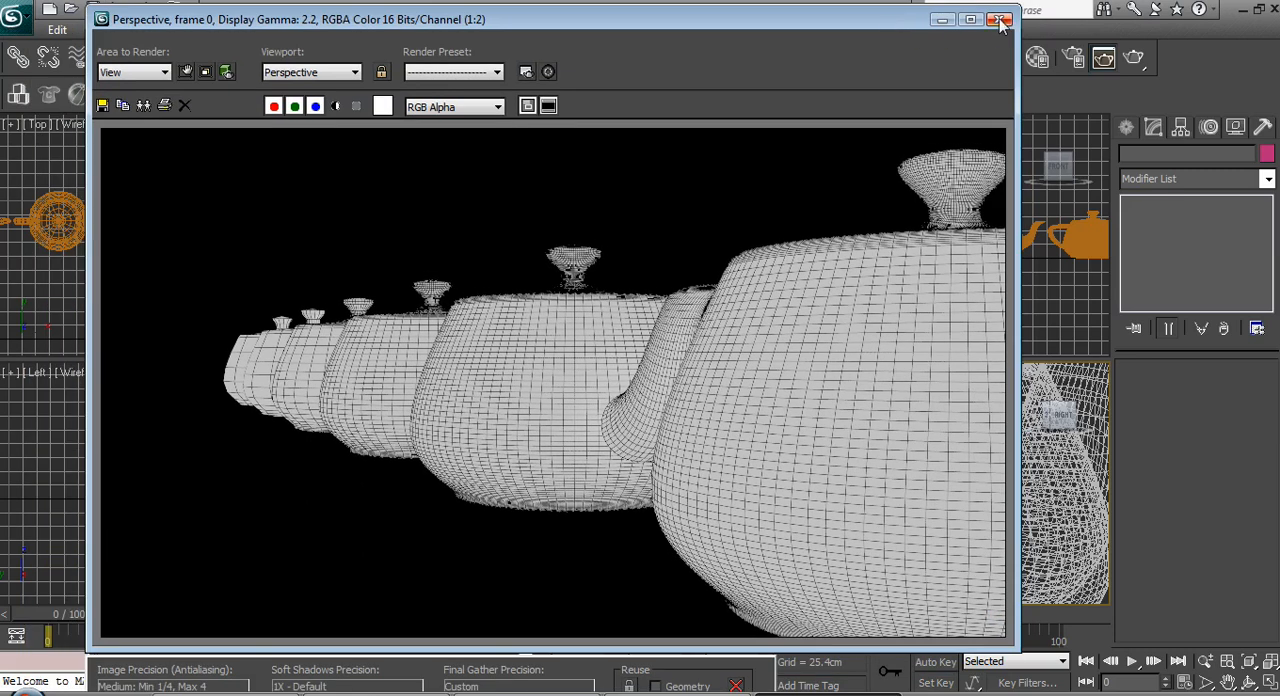
mouse_move(1070, 140)
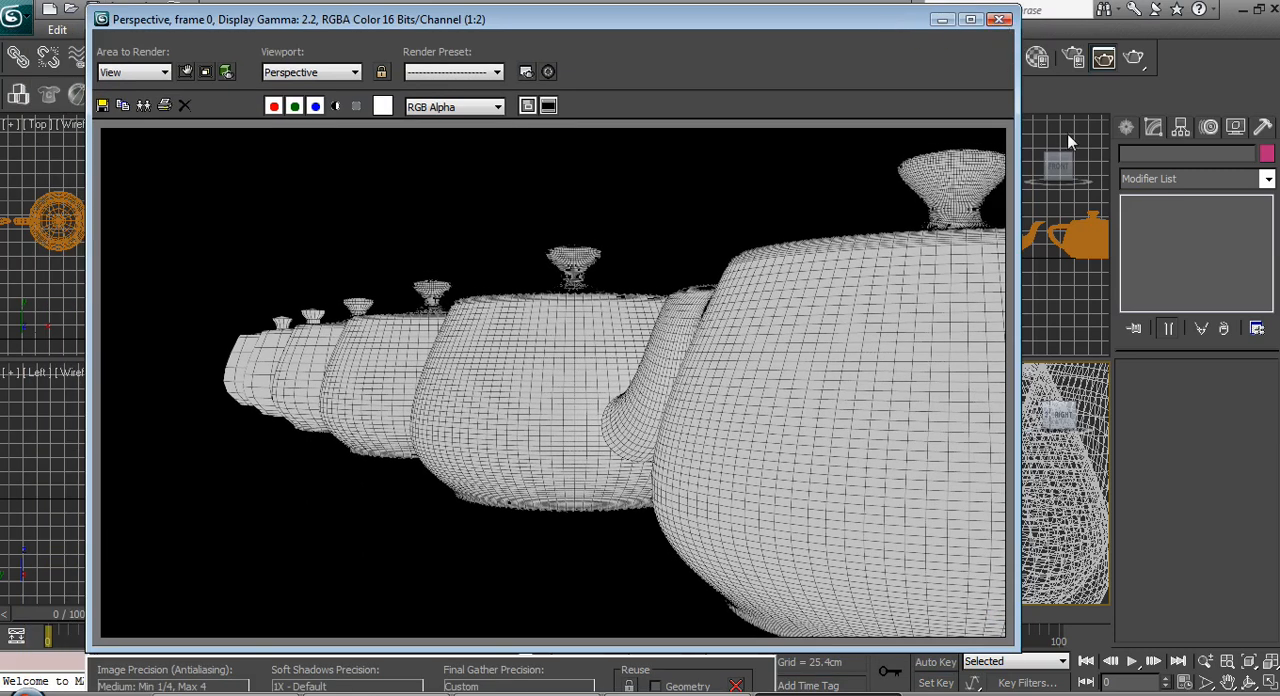